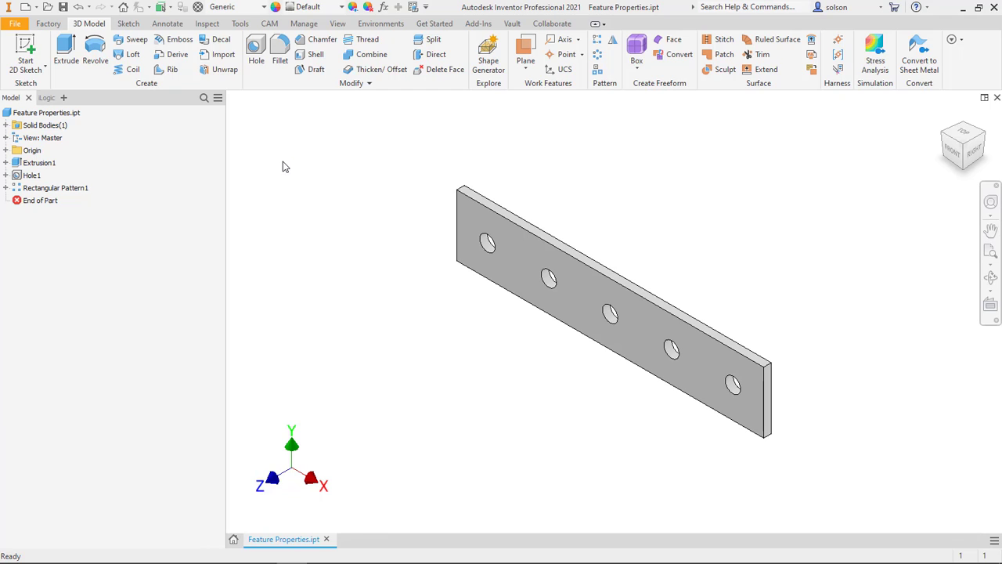
pyautogui.moveTo(441, 223)
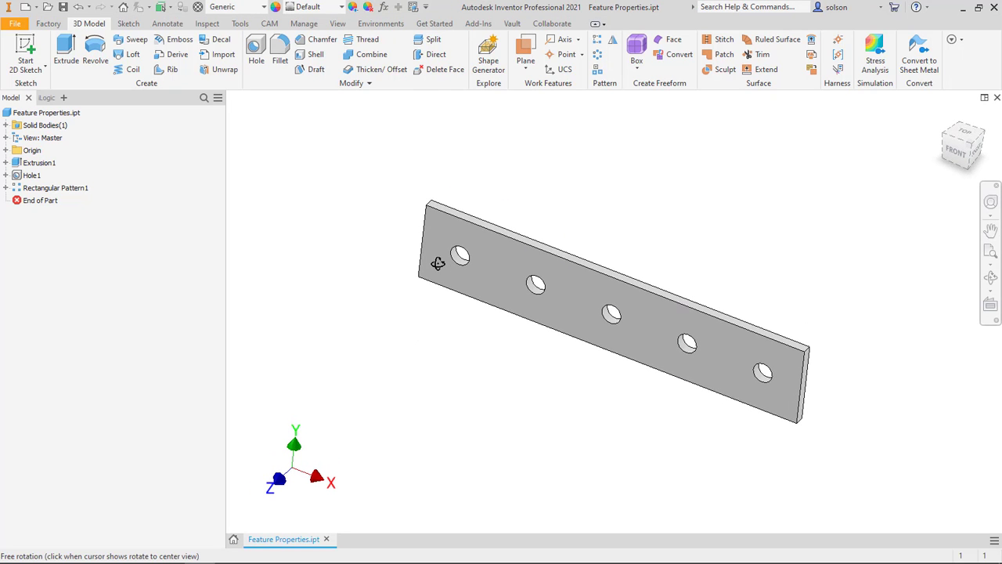
# Step: Orbit the plate and bring up the model Parameters table showing Length = 5 in
pyautogui.moveTo(438, 263); pyautogui.dragTo(411, 178)
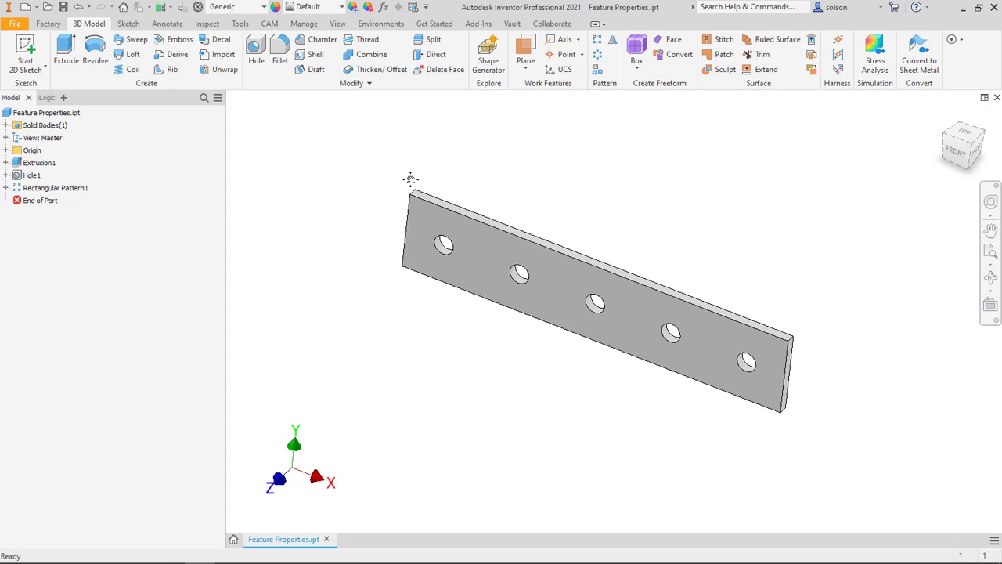
pyautogui.moveTo(369, 211)
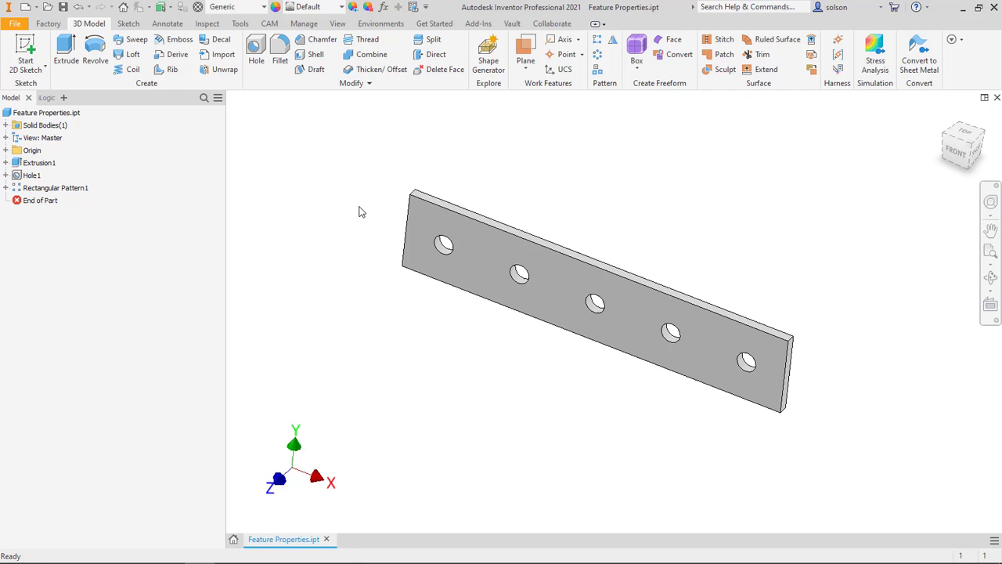
pyautogui.moveTo(147, 92)
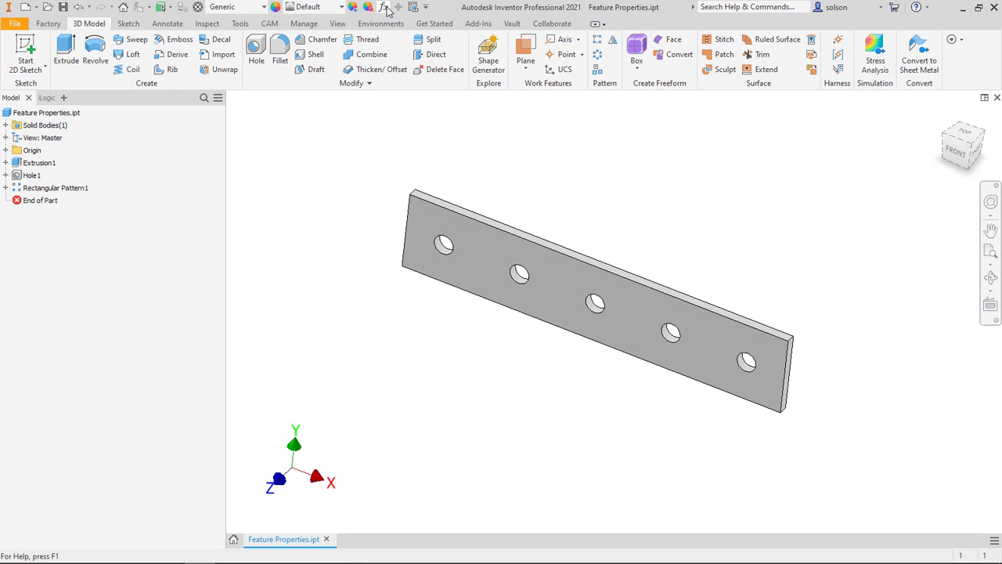
pyautogui.click(385, 6)
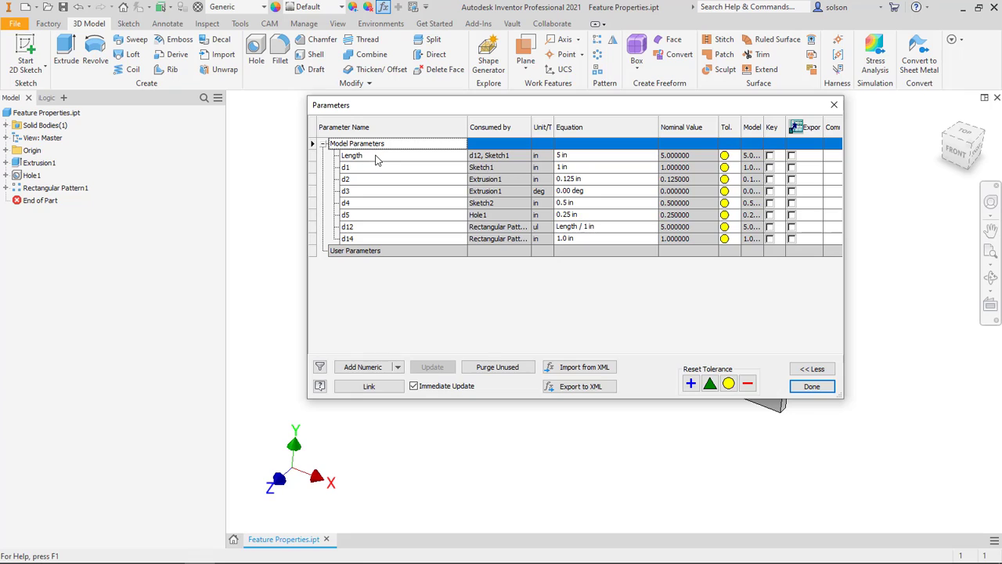
pyautogui.moveTo(357, 210)
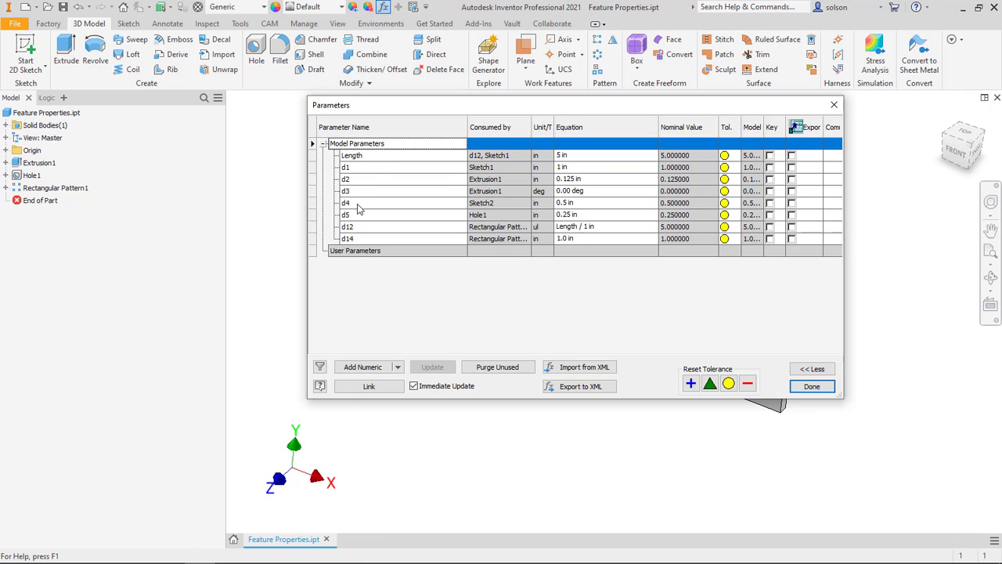
pyautogui.moveTo(811, 385)
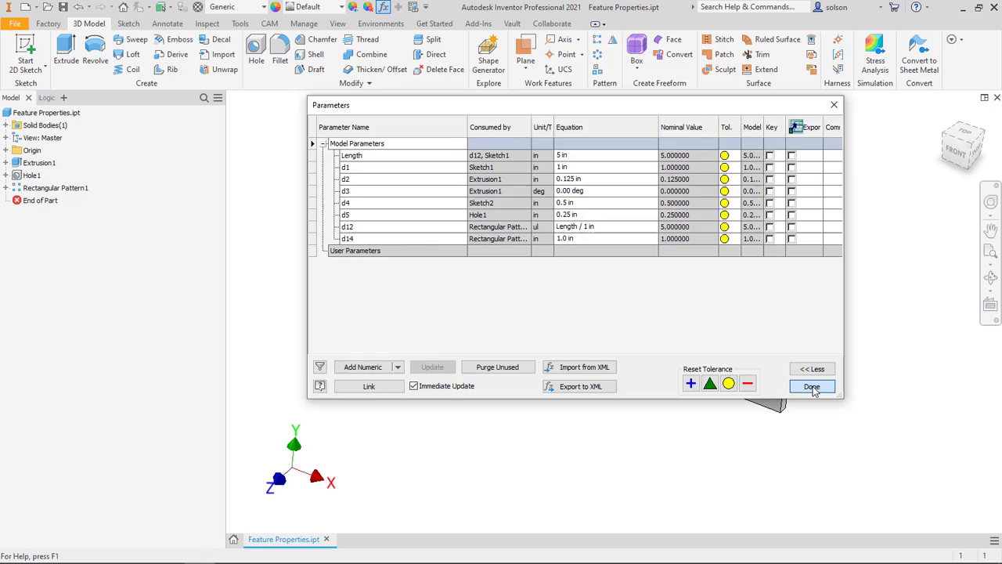
# Step: Close Parameters and bring up Feature Properties for Hole1 from the browser
pyautogui.click(811, 385)
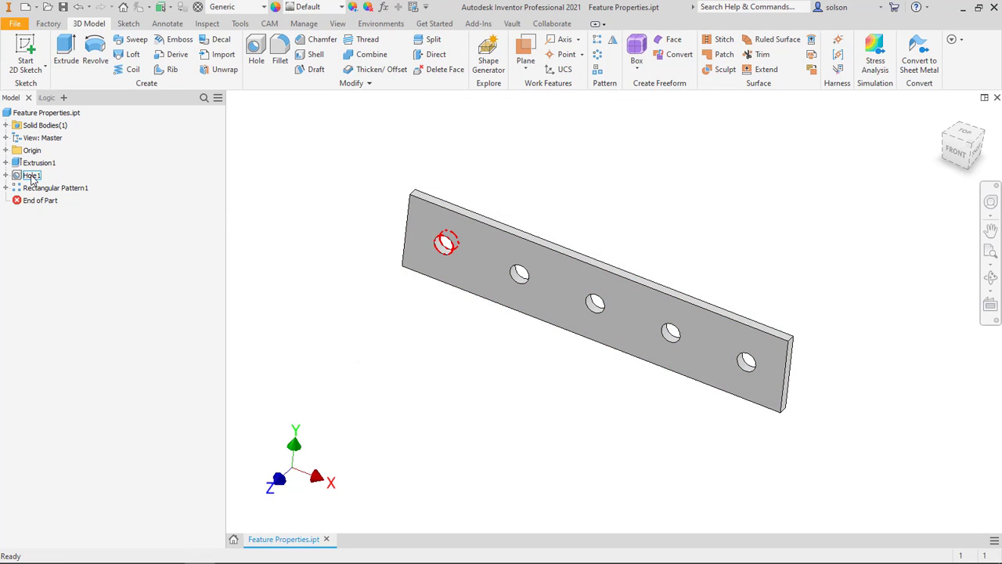
pyautogui.rightClick(28, 175)
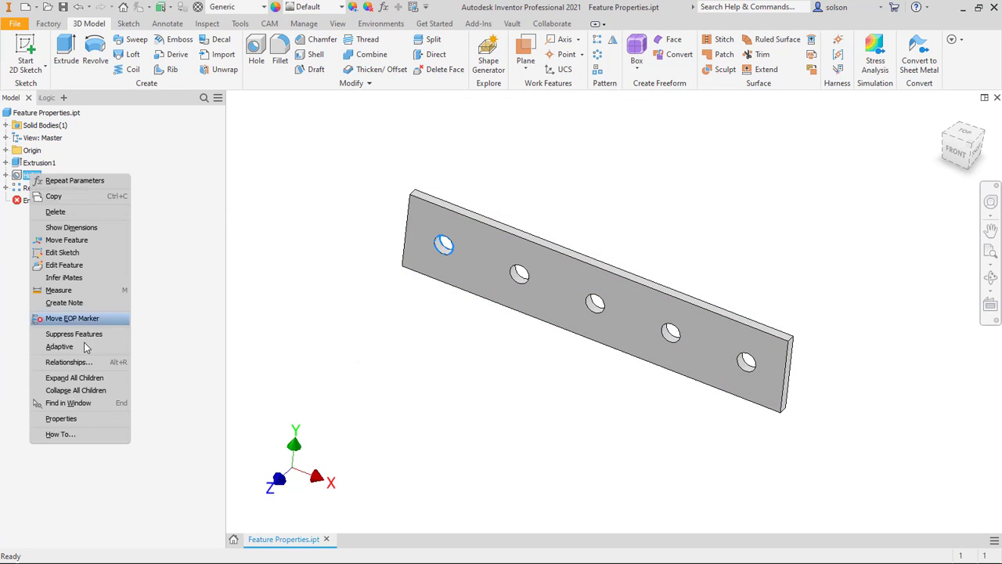
pyautogui.click(59, 418)
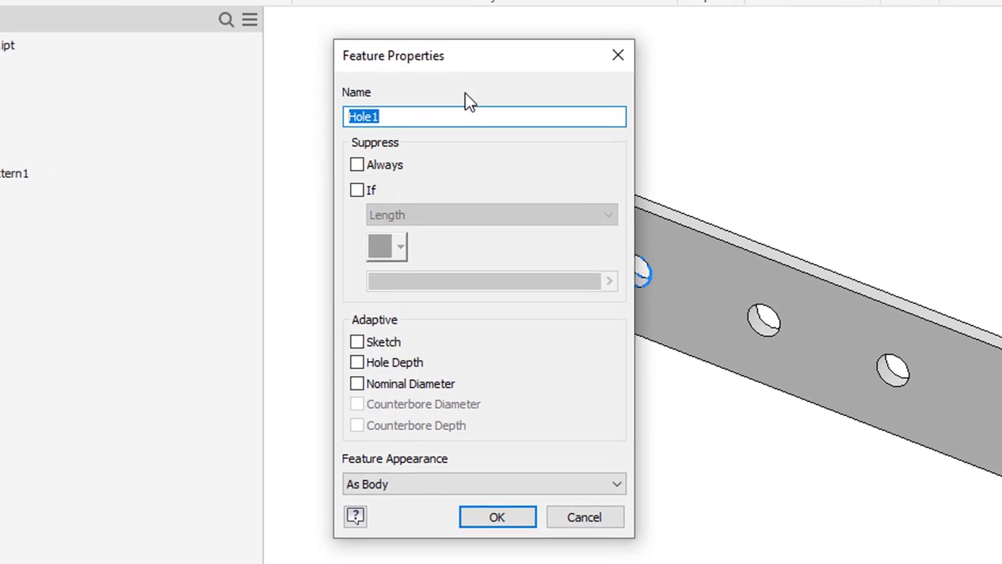
pyautogui.moveTo(389, 102)
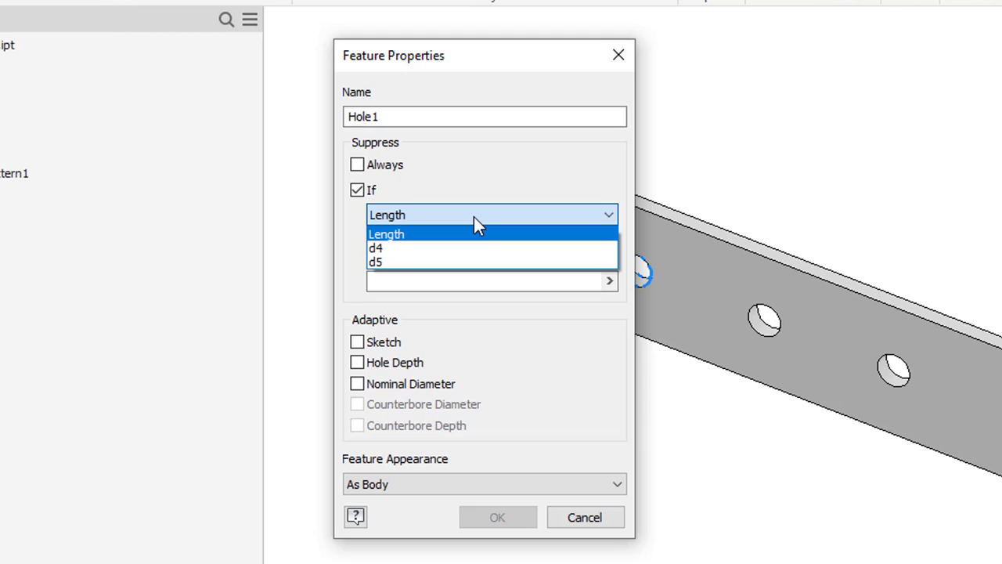
pyautogui.moveTo(457, 247)
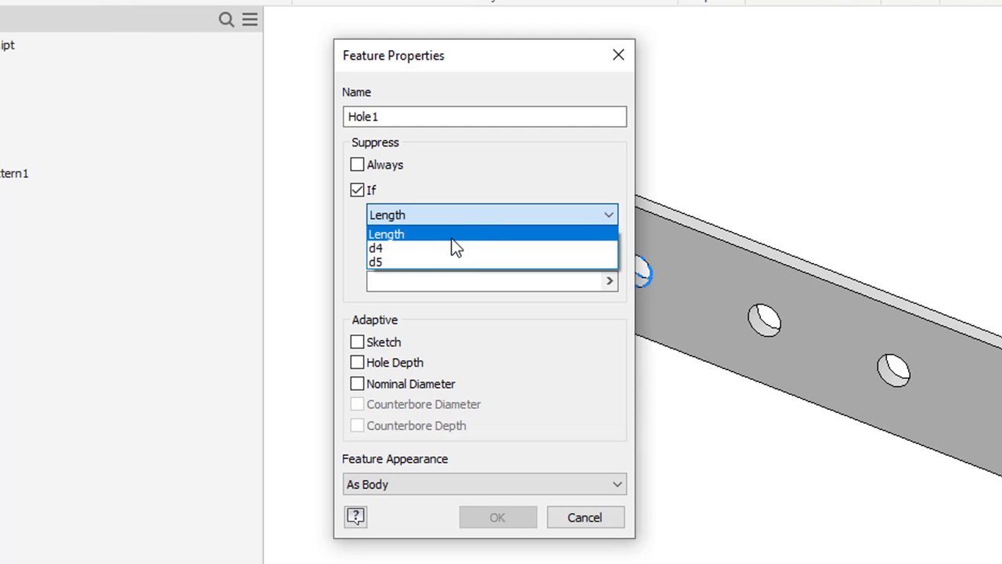
# Step: Set Hole1 to suppress if Length < 3 and confirm the condition
pyautogui.click(385, 234)
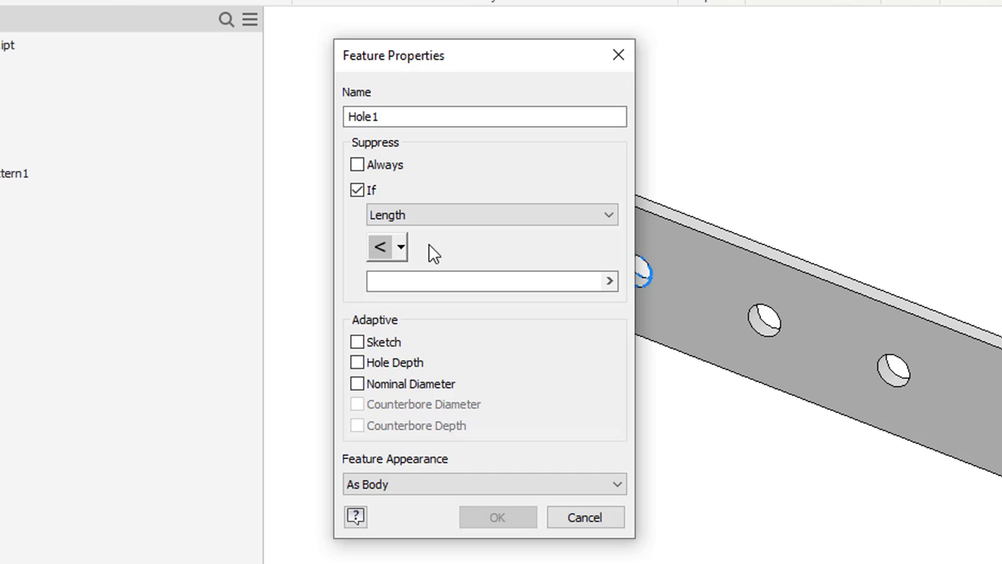
pyautogui.click(401, 247)
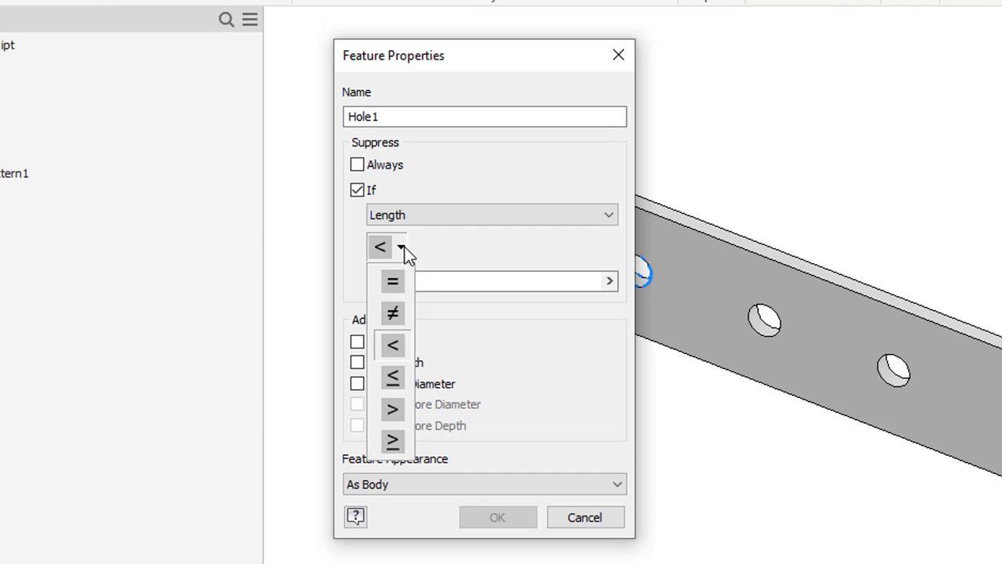
pyautogui.moveTo(392, 346)
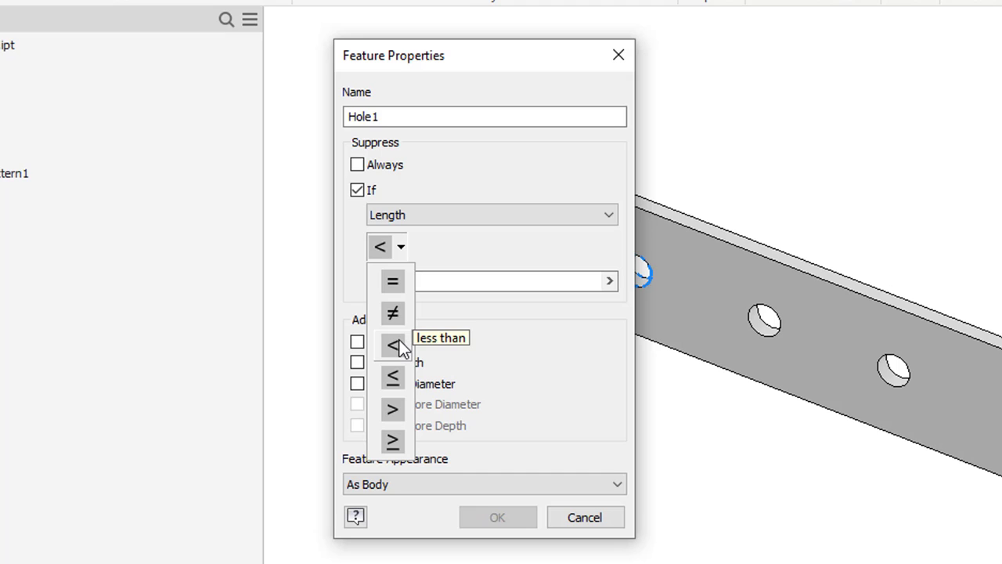
pyautogui.click(392, 346)
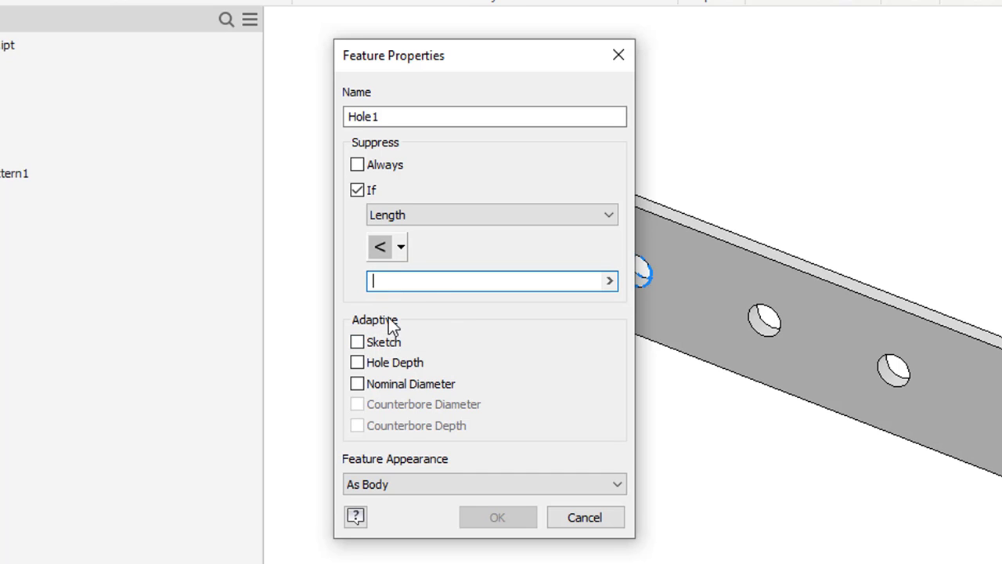
pyautogui.write('3')
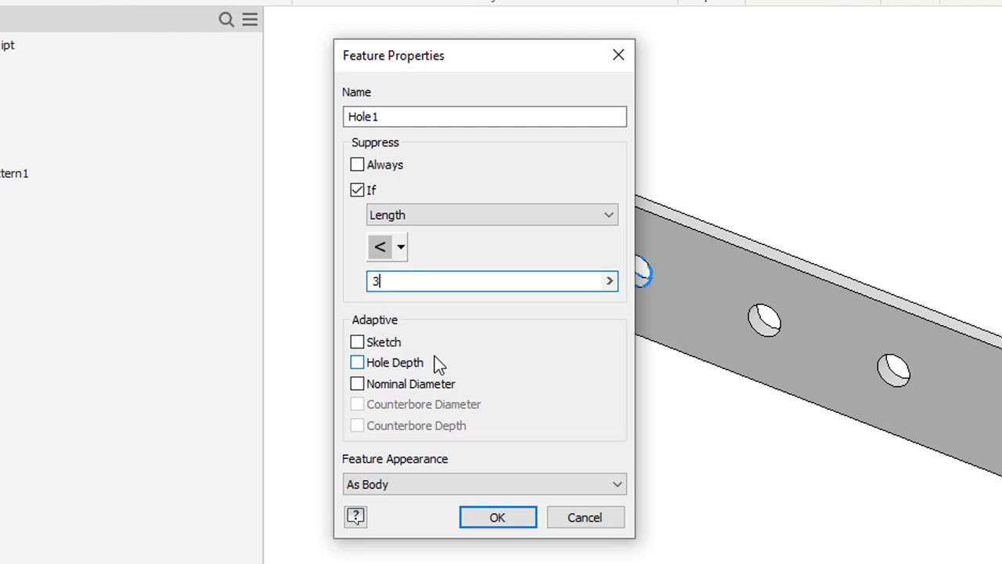
pyautogui.moveTo(457, 382)
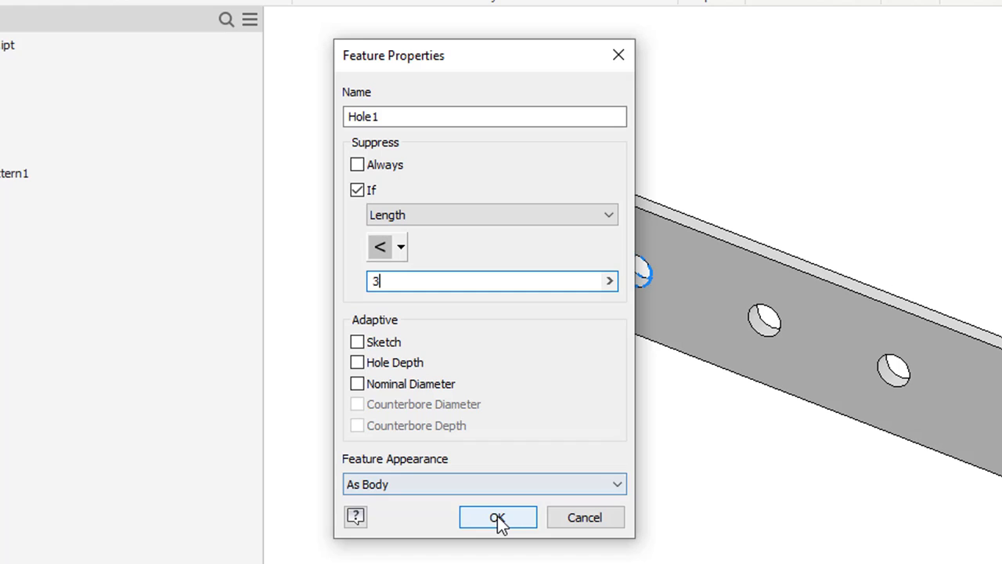
pyautogui.click(498, 517)
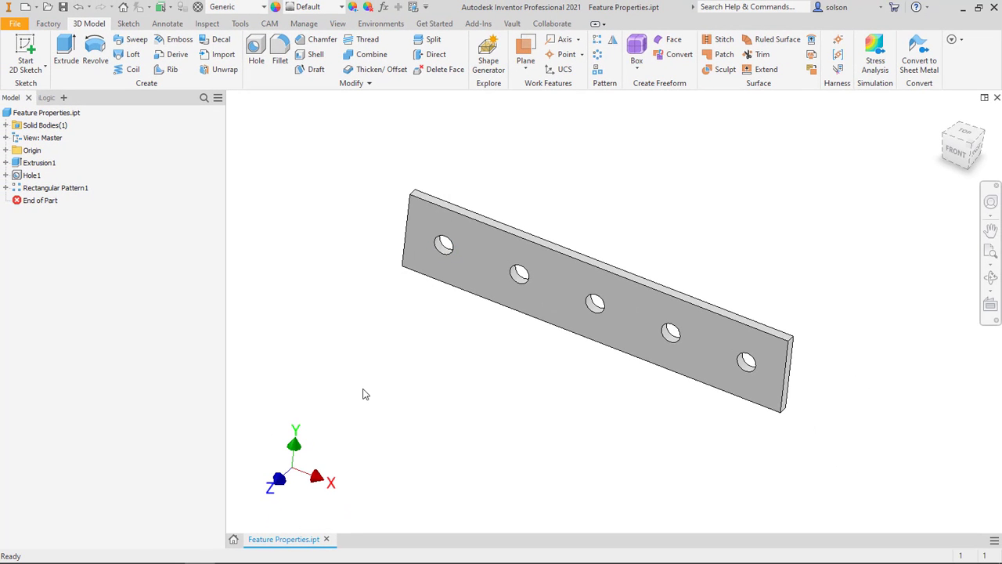
pyautogui.moveTo(329, 296)
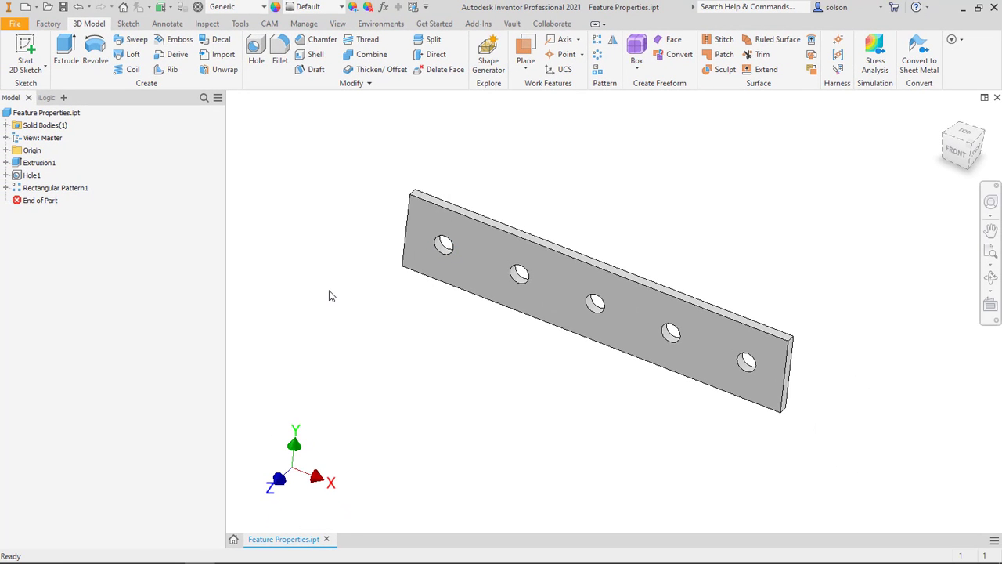
# Step: Edit Length to 2.875 in so Hole1 and its pattern become suppressed
pyautogui.click(382, 7)
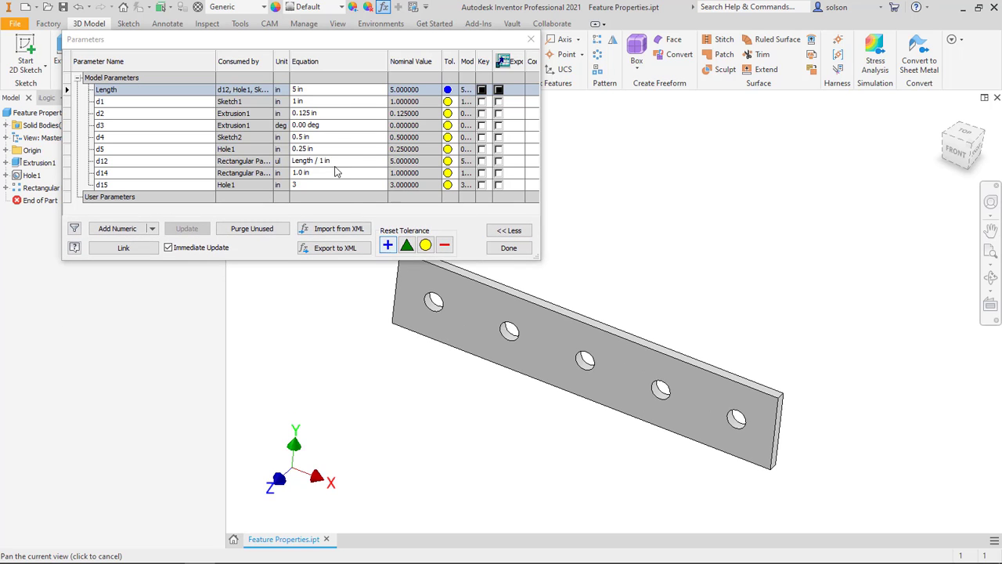
pyautogui.click(106, 88)
pyautogui.write('2.75')
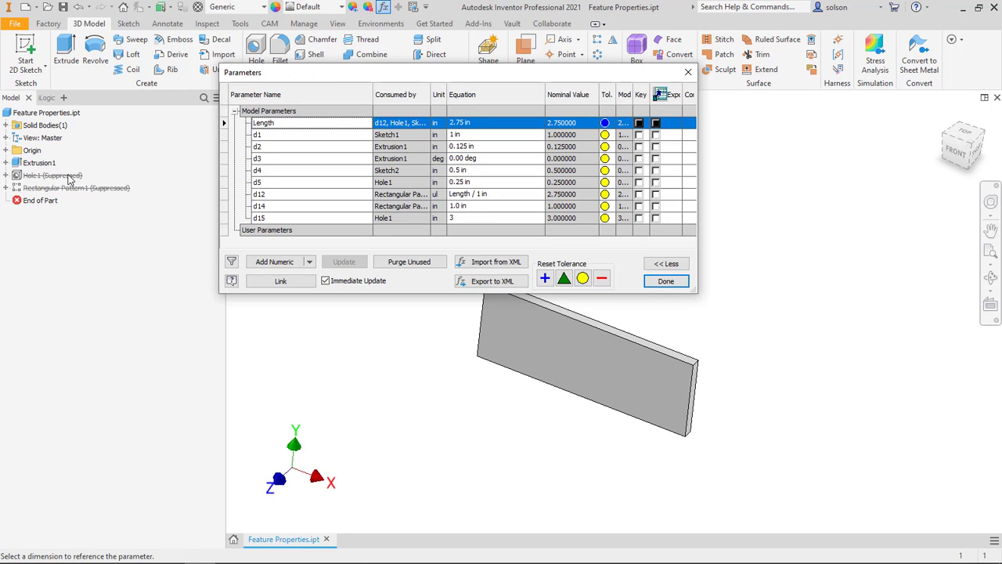
pyautogui.moveTo(66, 195)
pyautogui.write('6')
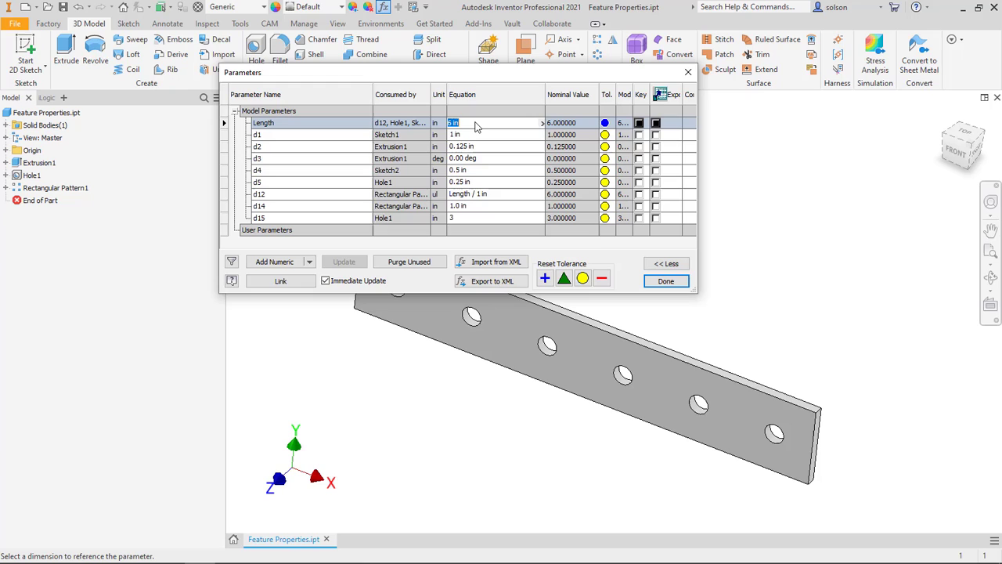
pyautogui.moveTo(476, 125)
pyautogui.write('2.875')
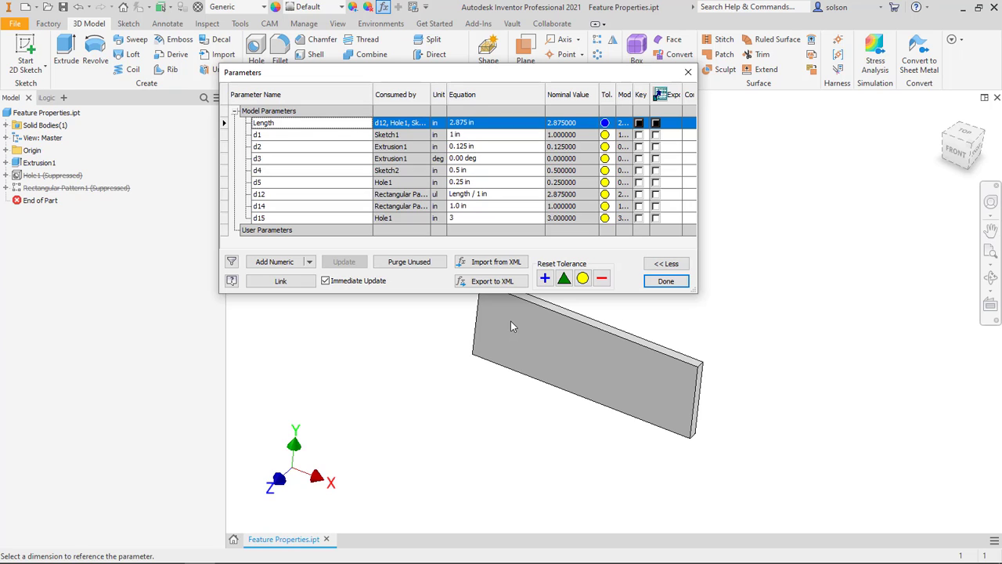
pyautogui.click(664, 282)
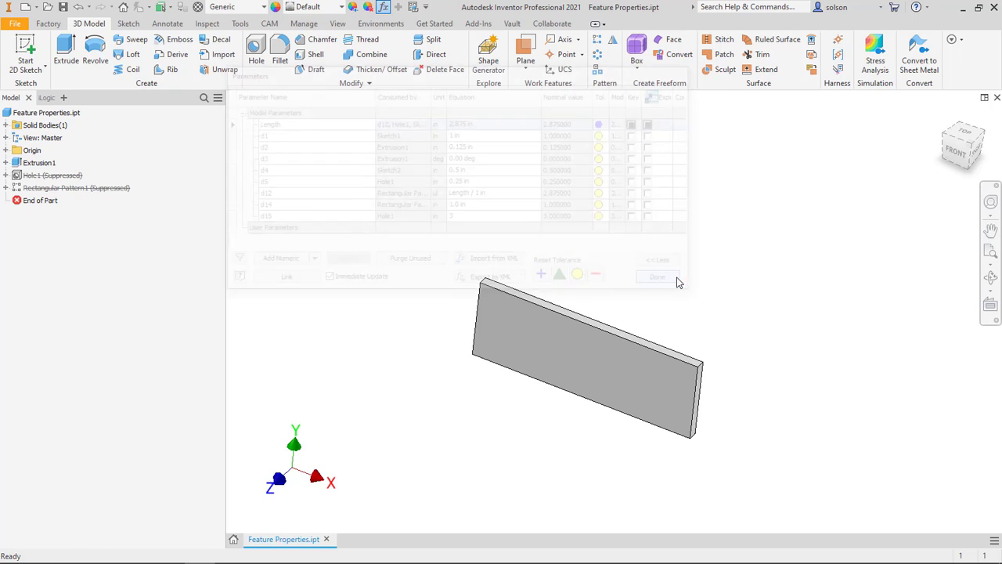
# Step: Reopen Hole1's Feature Properties and show the value-source options for the Length < 3 rule
pyautogui.rightClick(47, 175)
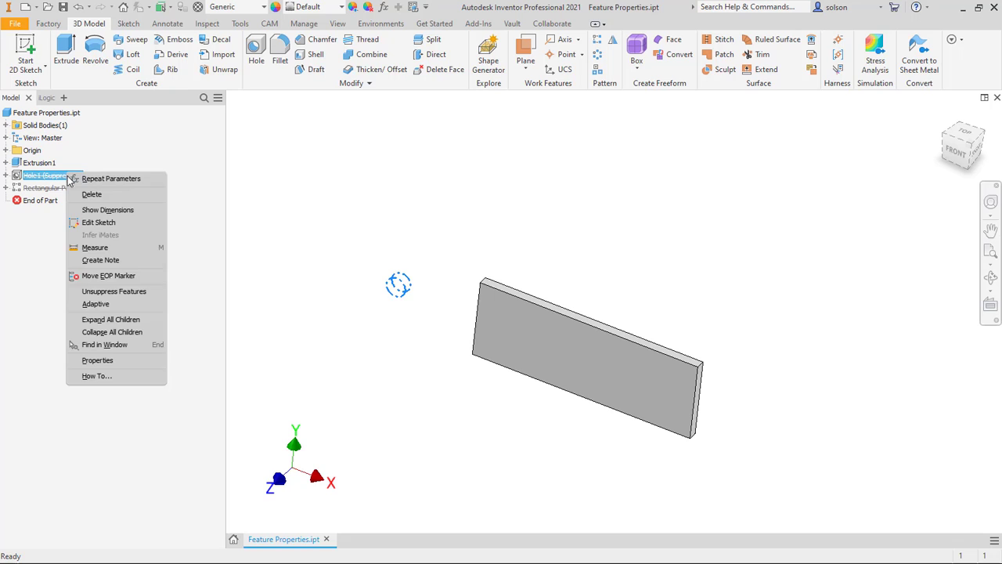
pyautogui.moveTo(97, 360)
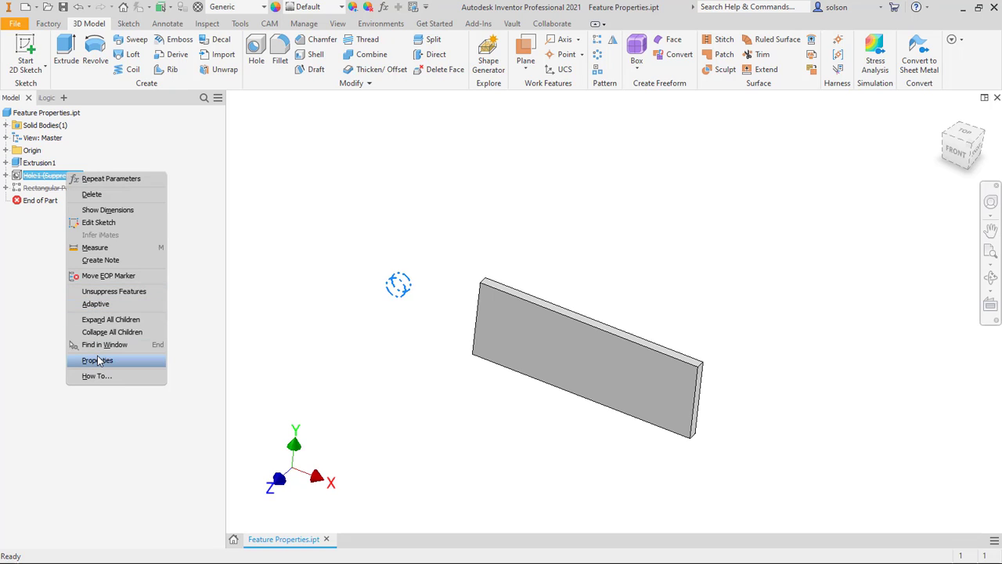
pyautogui.click(97, 358)
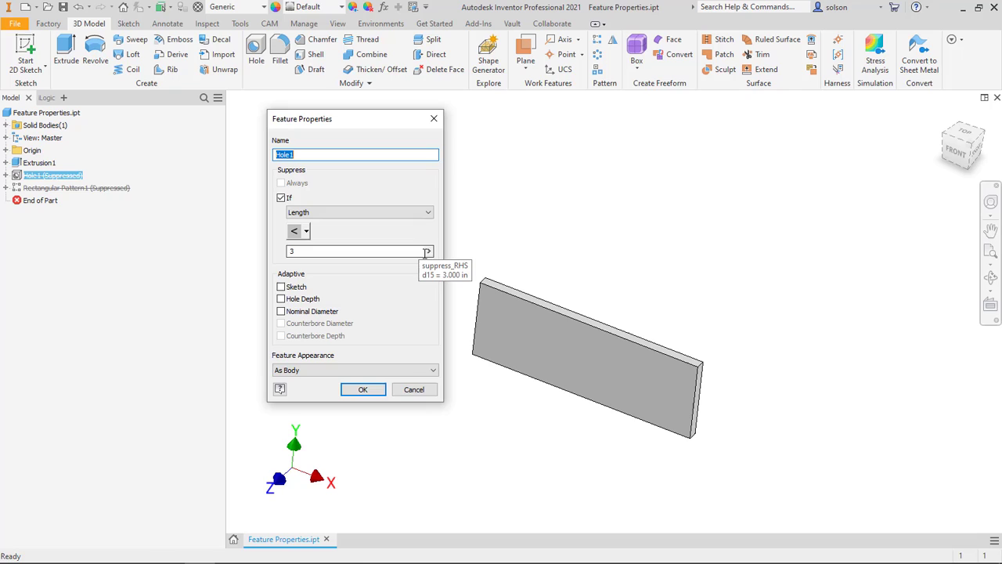
pyautogui.click(427, 251)
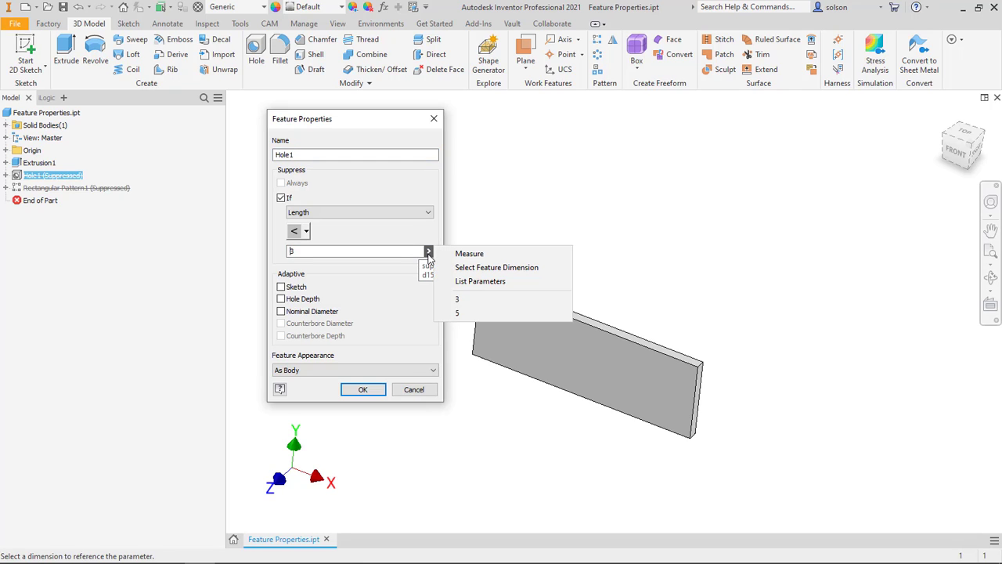